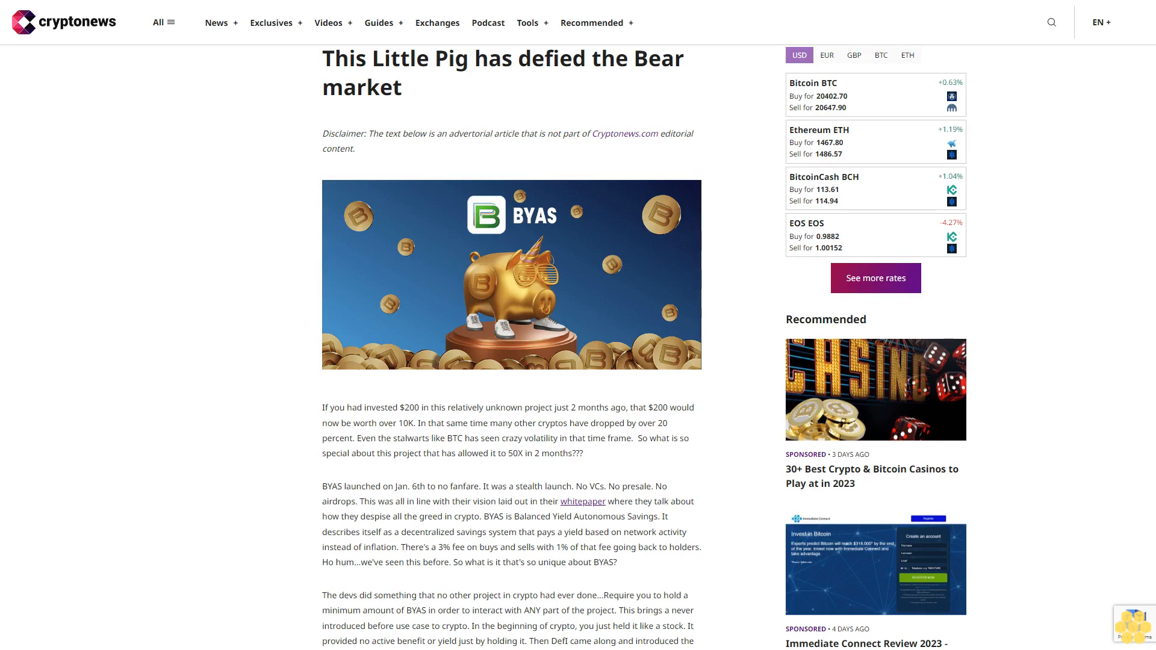
pyautogui.scroll(-3)
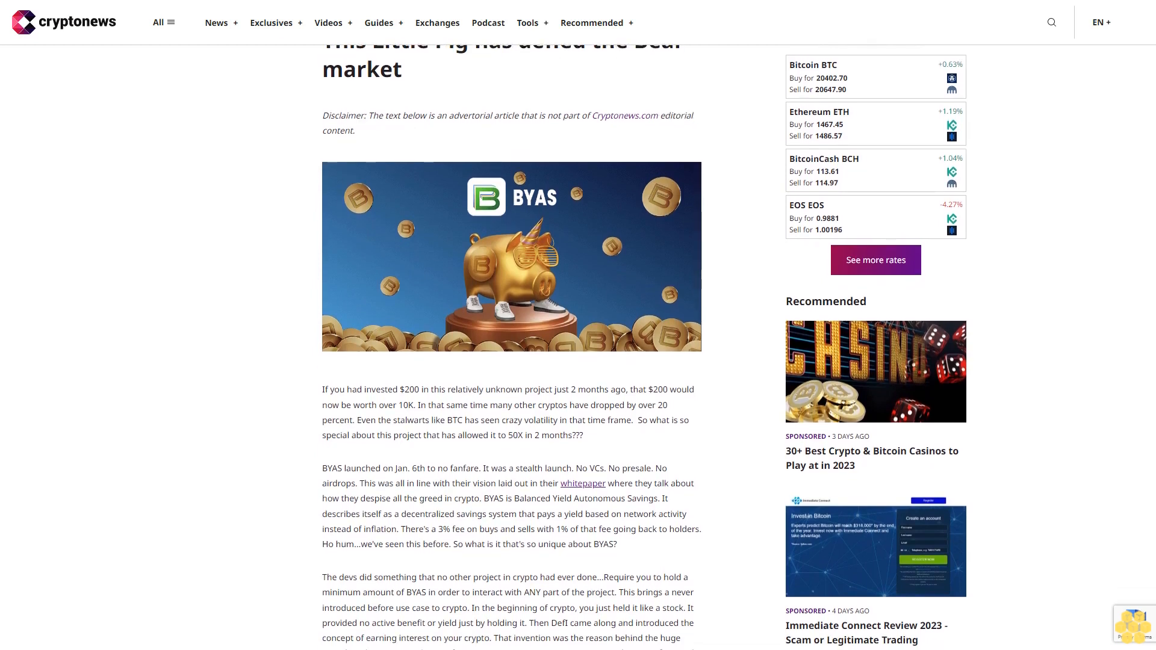
pyautogui.scroll(-3)
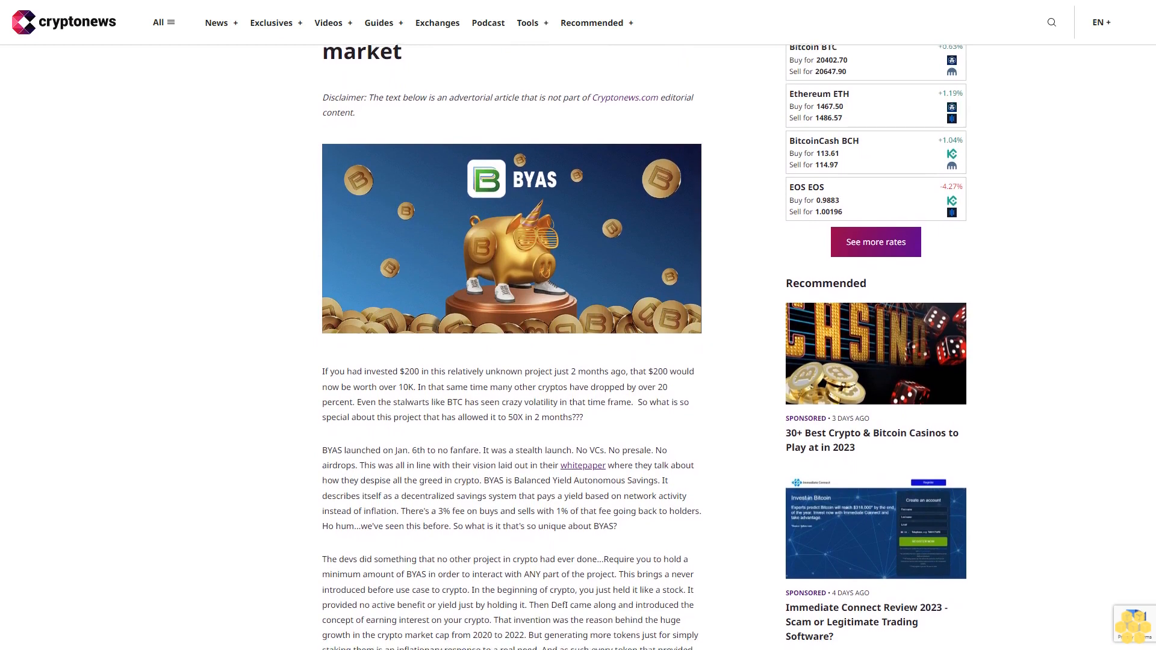
pyautogui.scroll(-3)
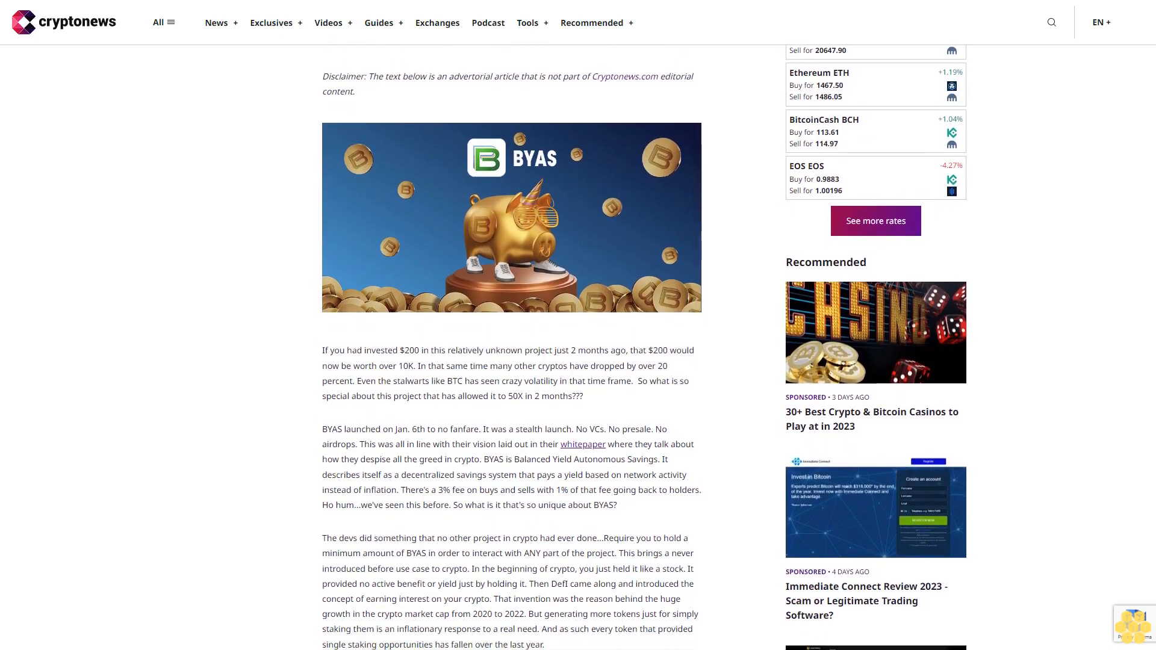
pyautogui.scroll(-3)
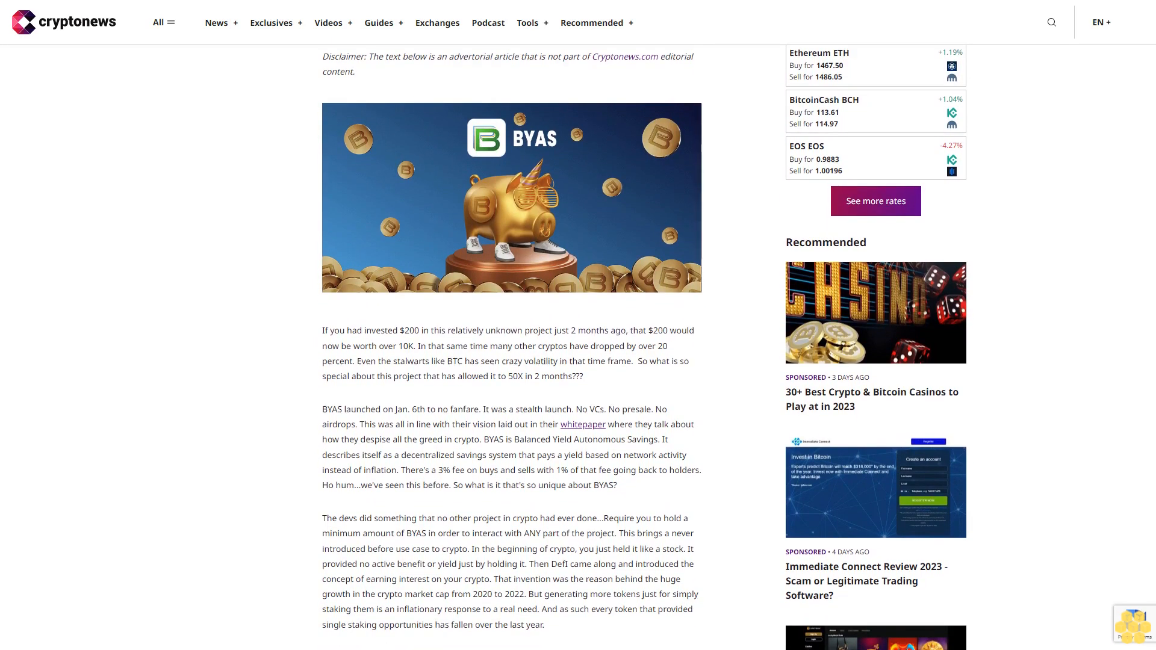
pyautogui.scroll(-3)
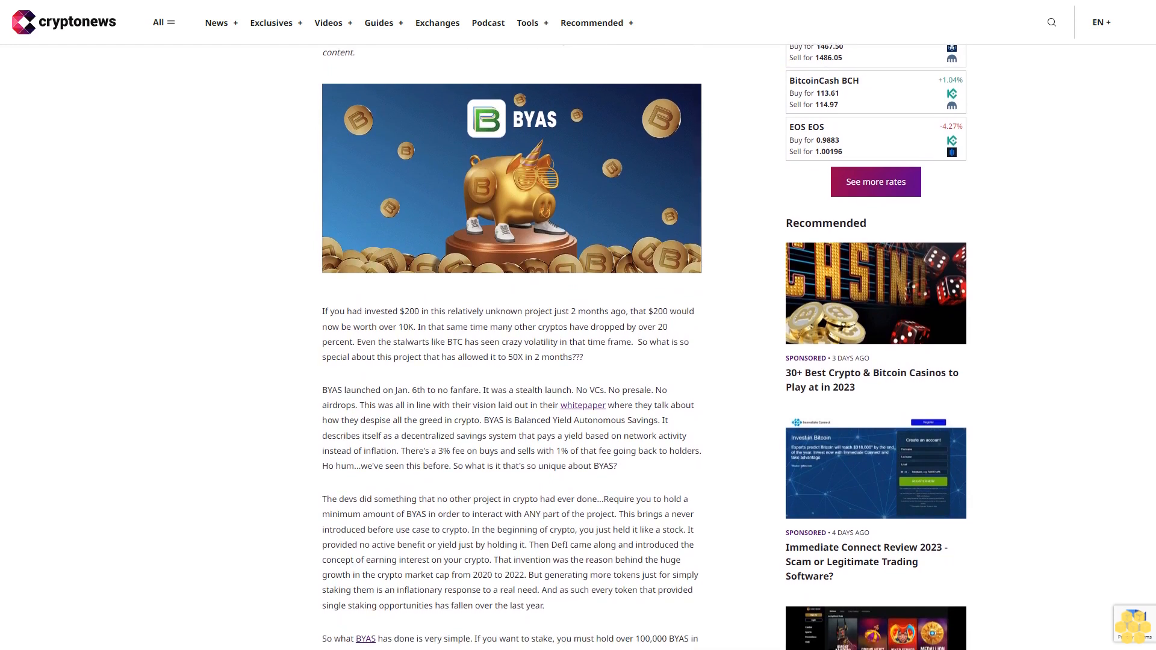
pyautogui.scroll(-3)
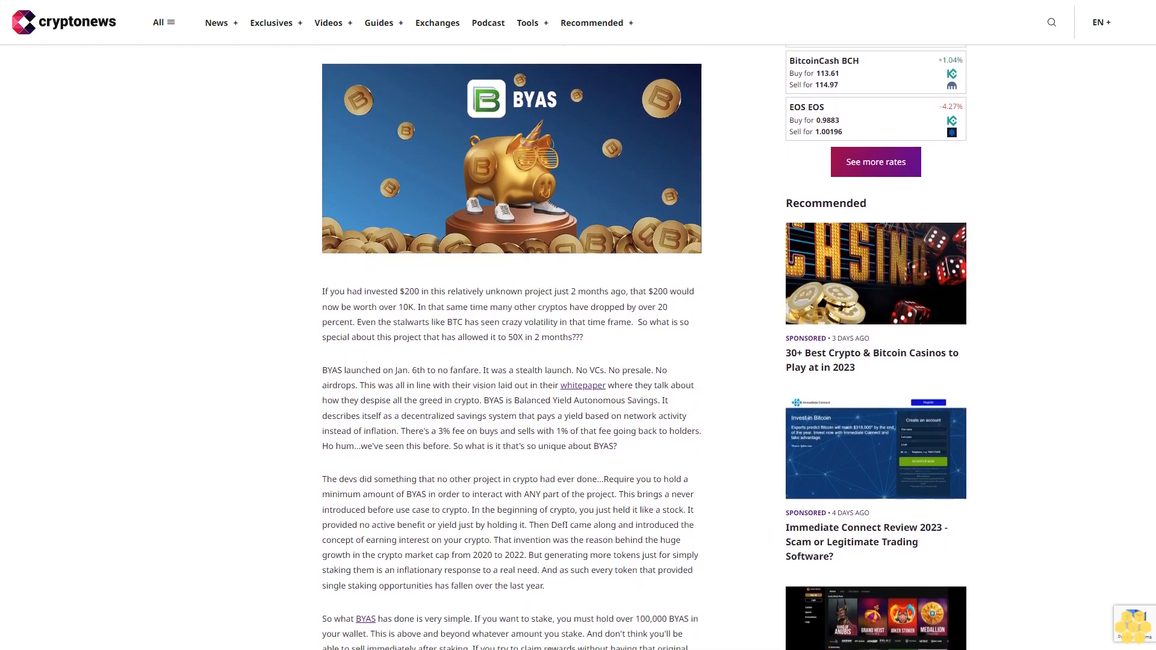
pyautogui.scroll(-3)
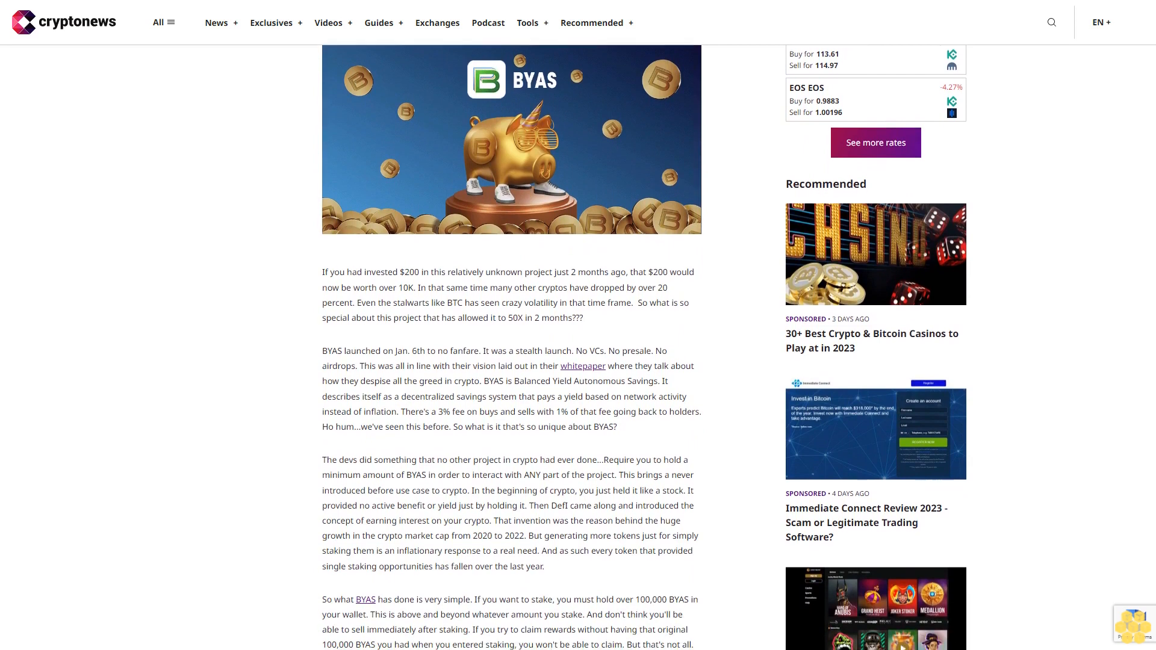
pyautogui.scroll(-3)
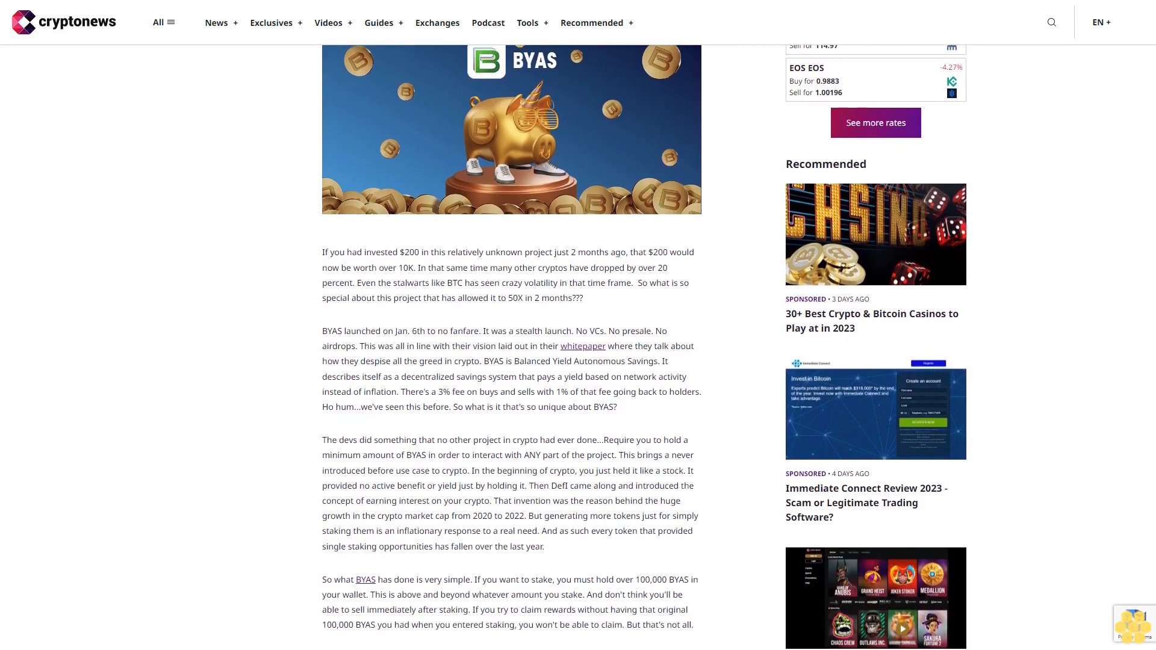
pyautogui.scroll(-3)
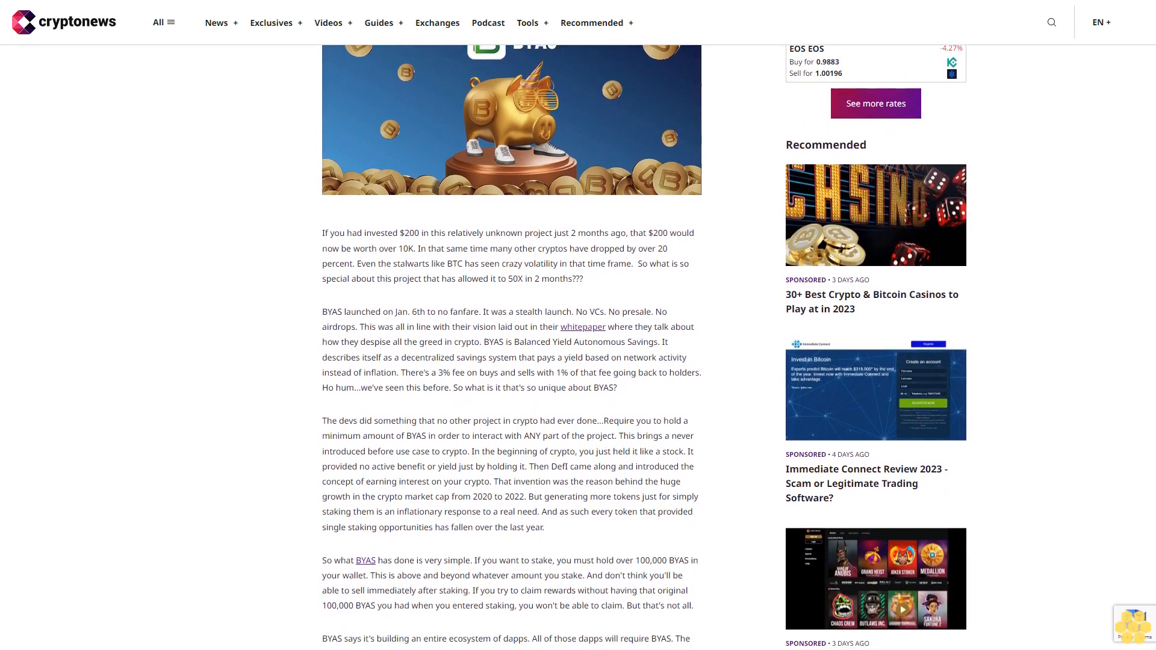
pyautogui.scroll(-3)
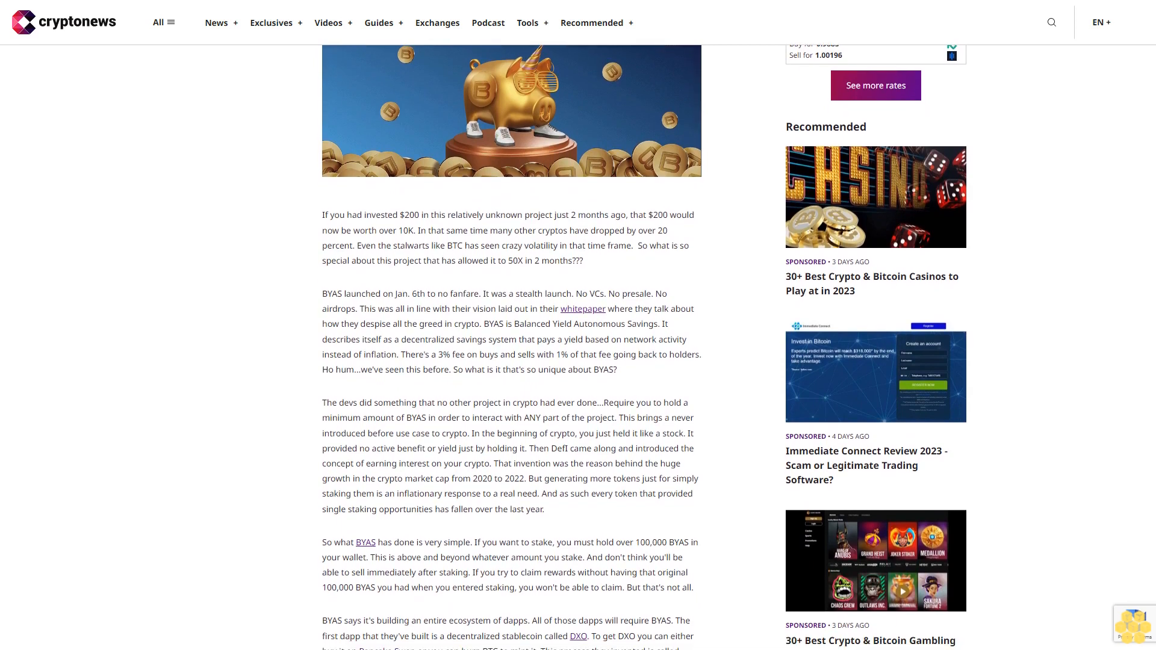
pyautogui.scroll(-3)
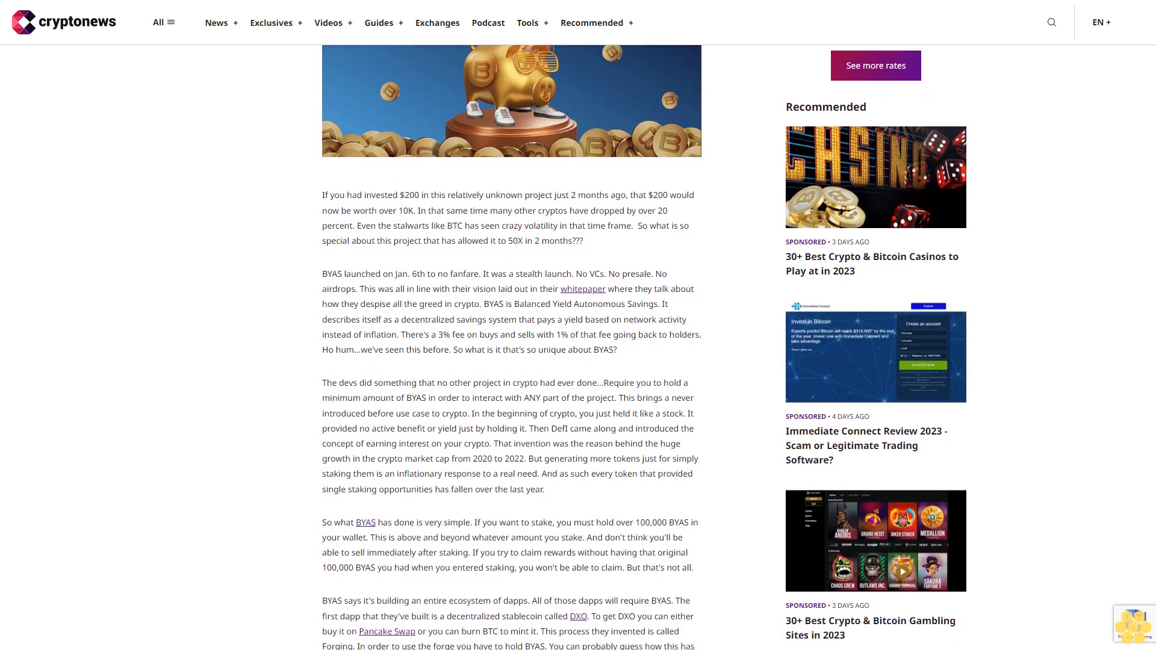
pyautogui.scroll(-3)
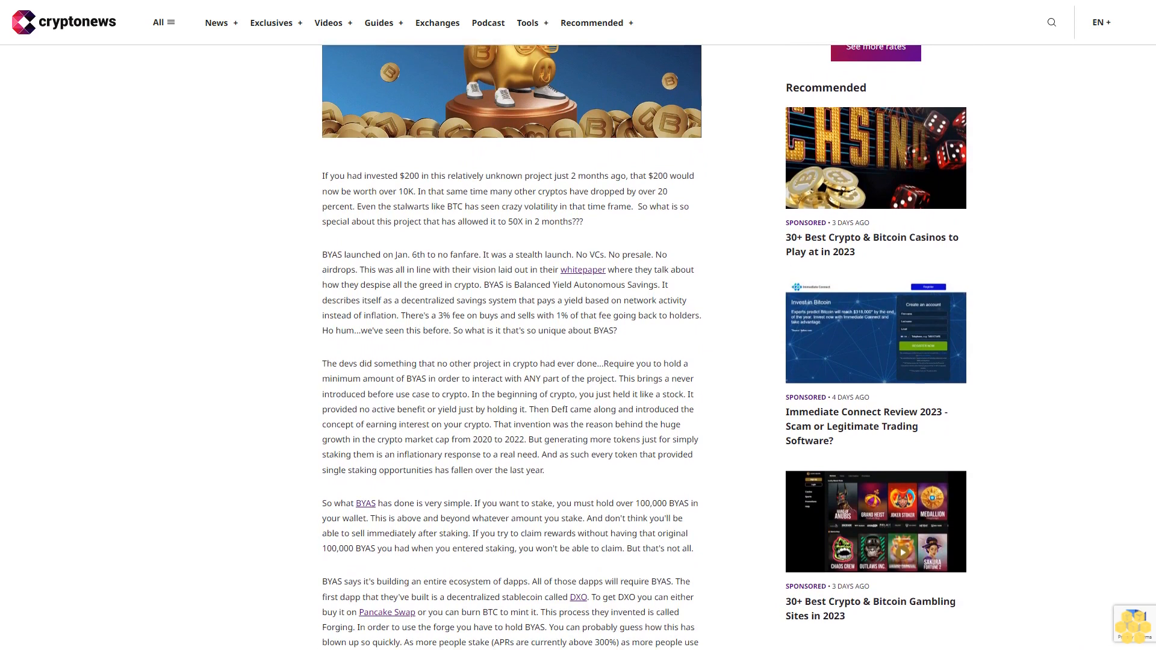
pyautogui.scroll(-3)
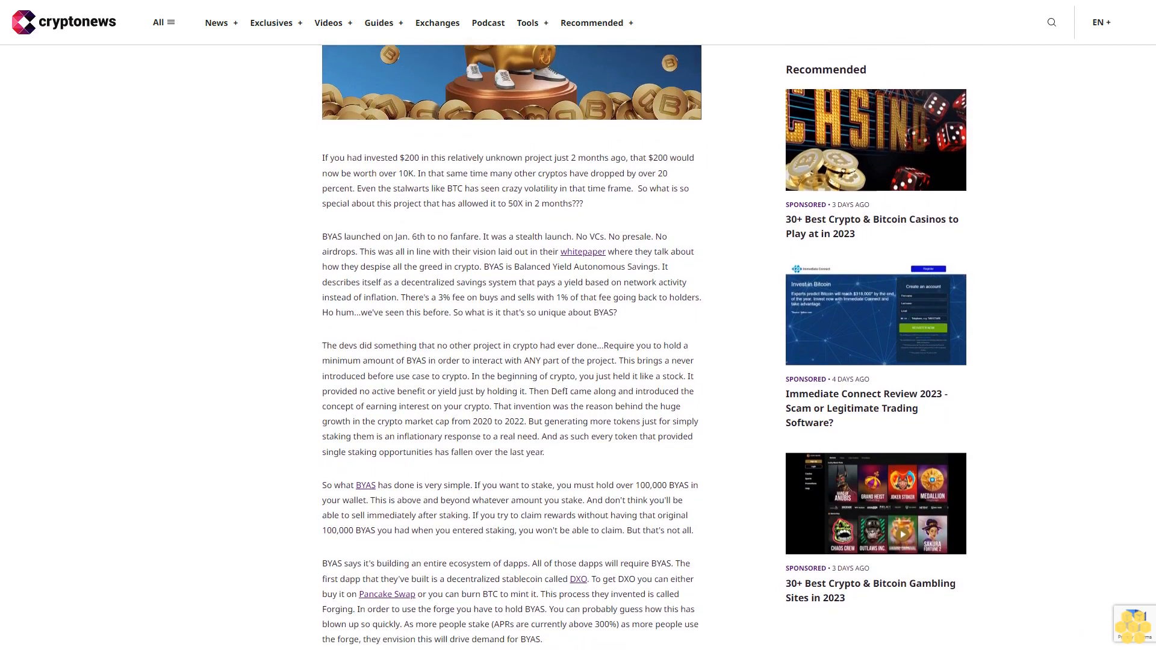
pyautogui.scroll(-3)
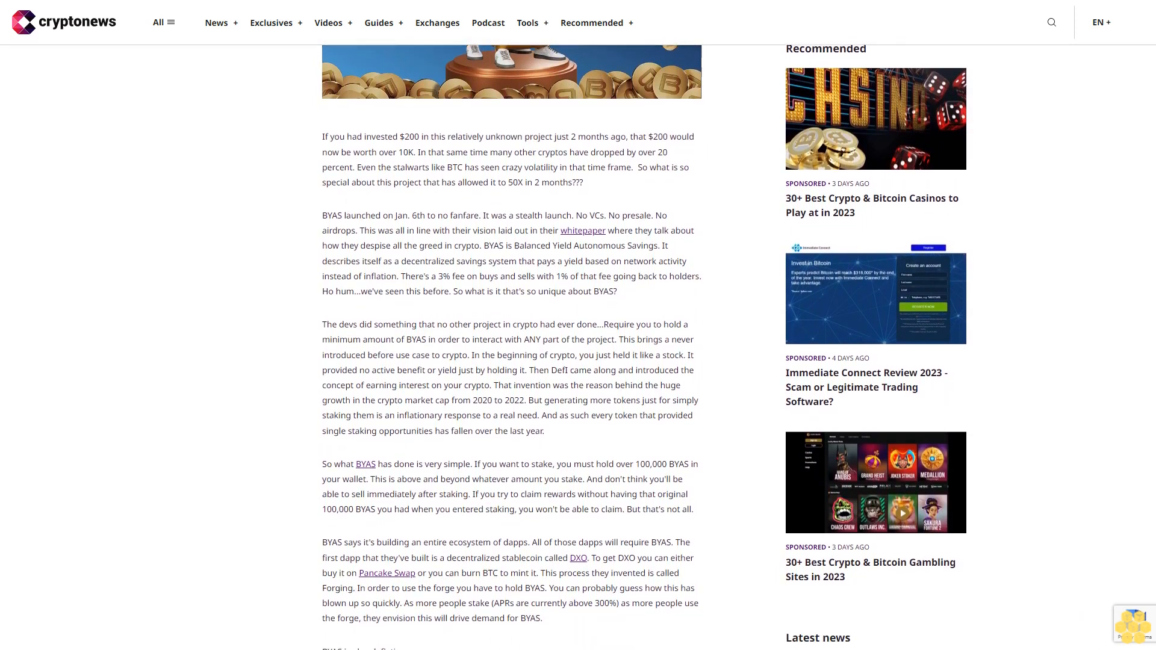
pyautogui.scroll(-3)
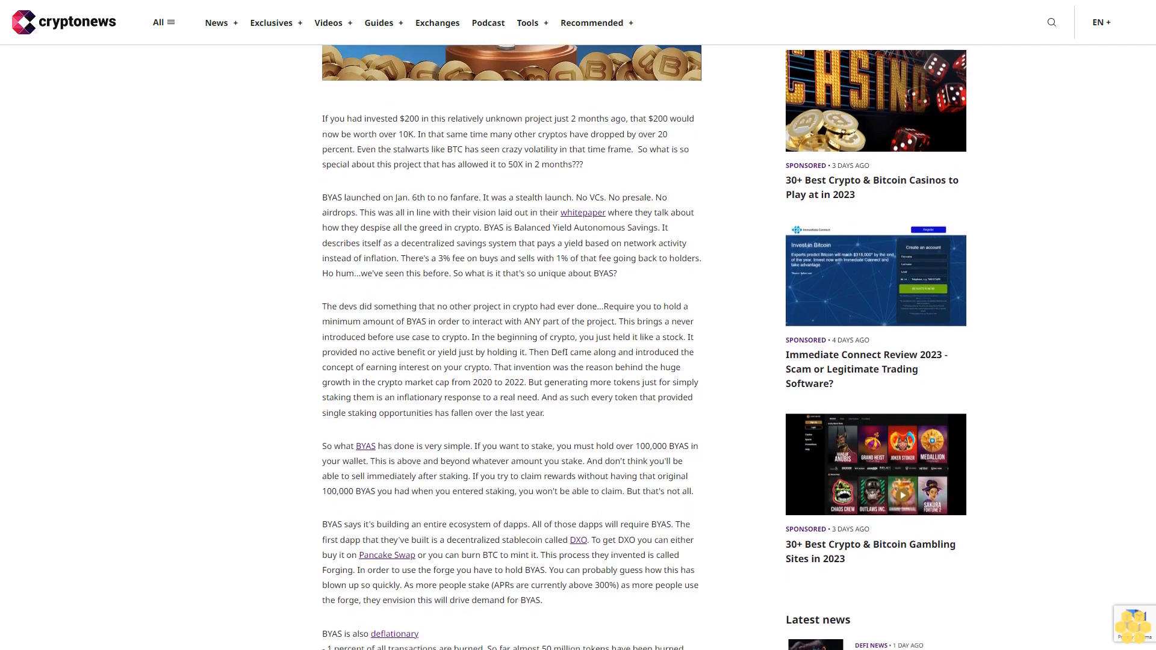
pyautogui.scroll(-3)
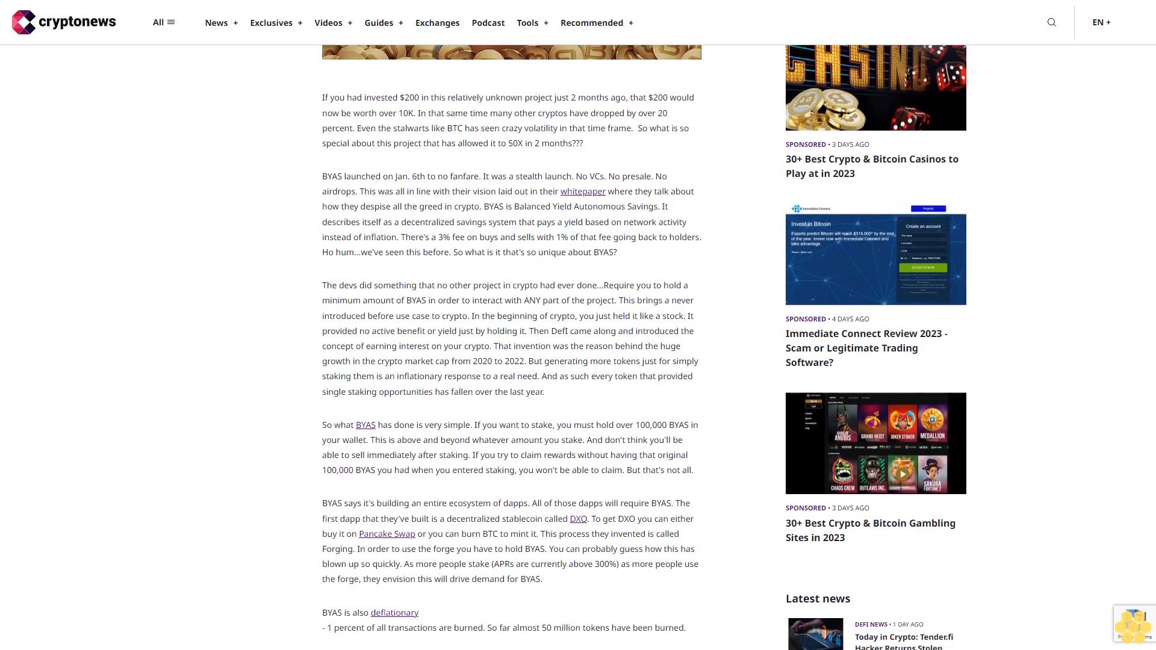
pyautogui.scroll(-3)
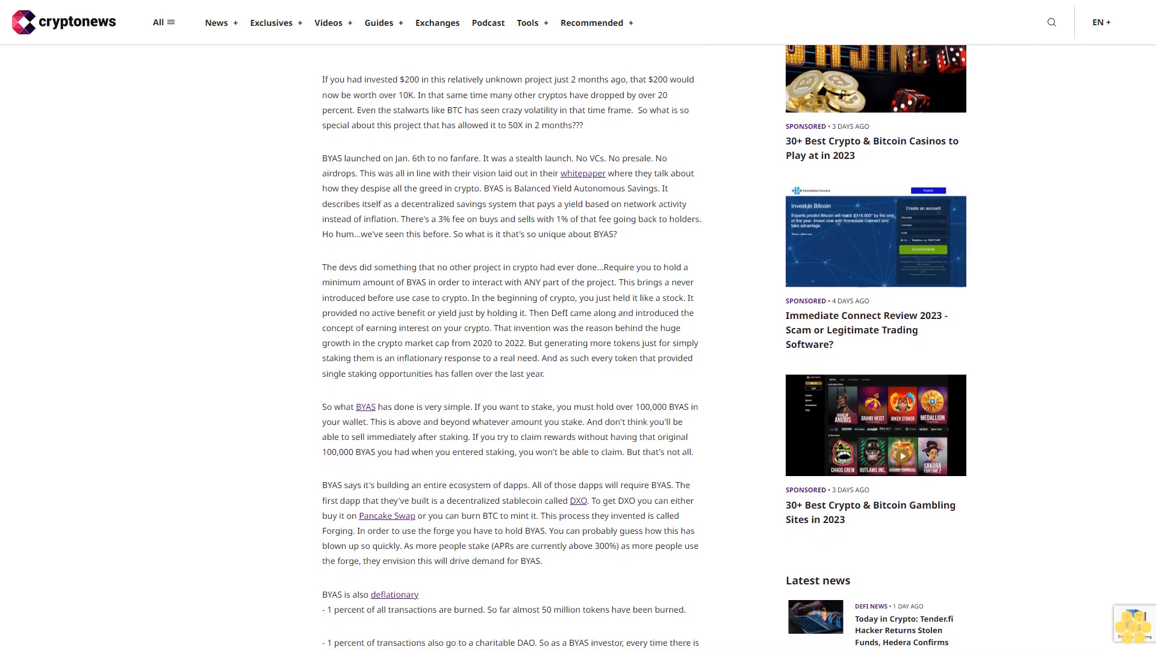
pyautogui.scroll(-3)
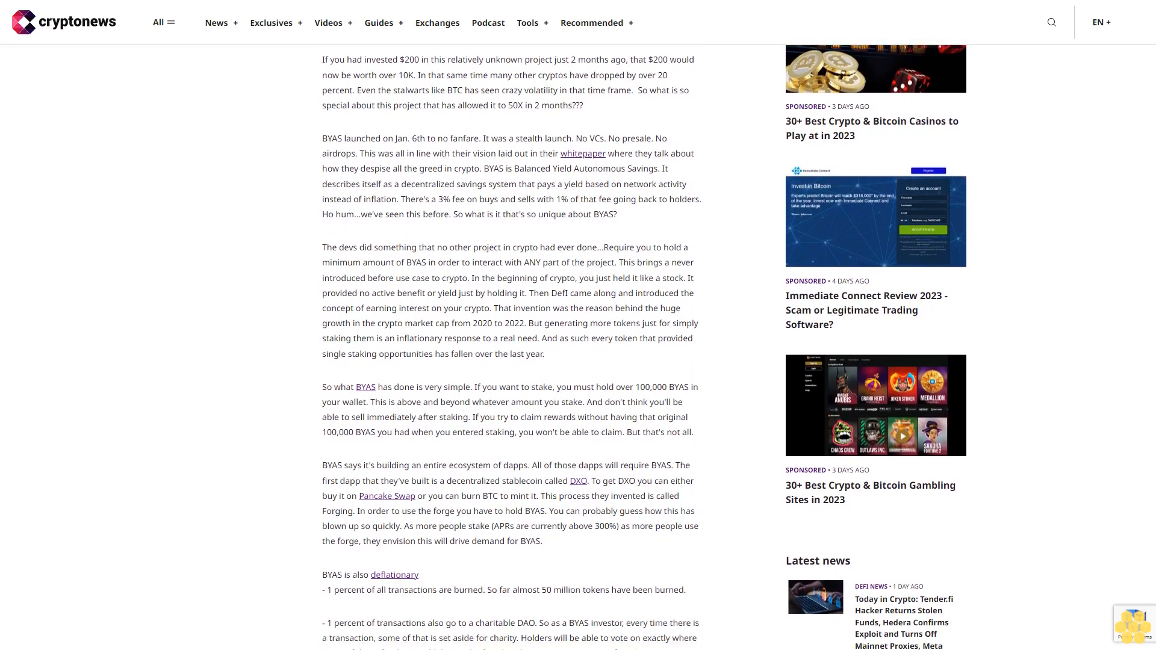
pyautogui.scroll(-3)
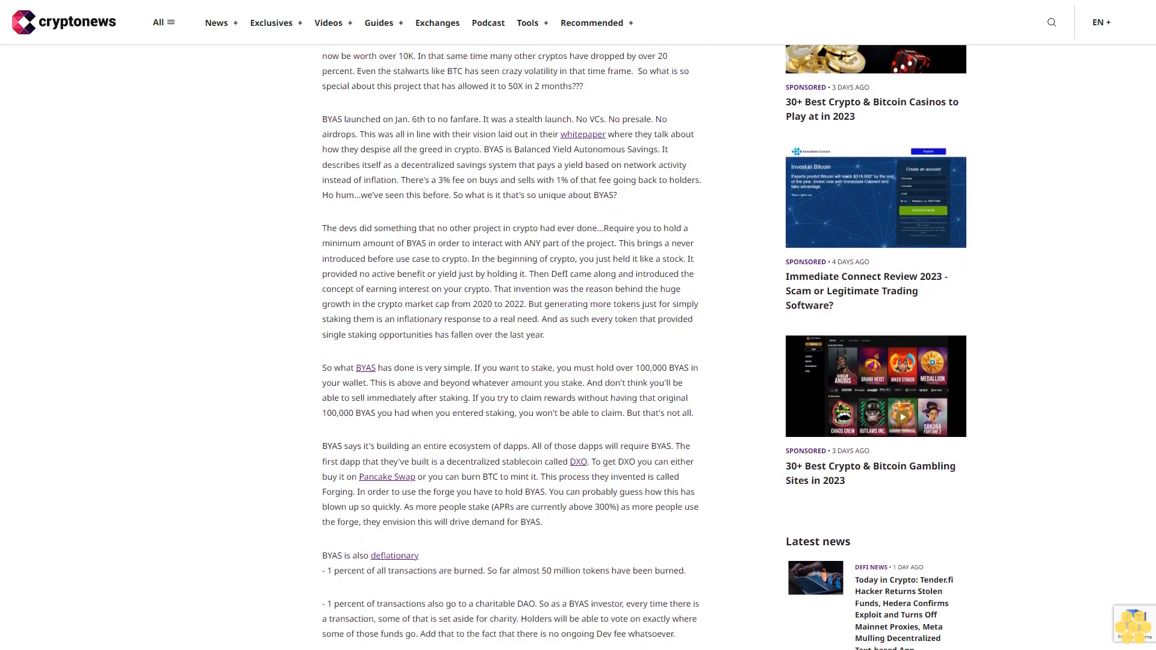
pyautogui.scroll(-3)
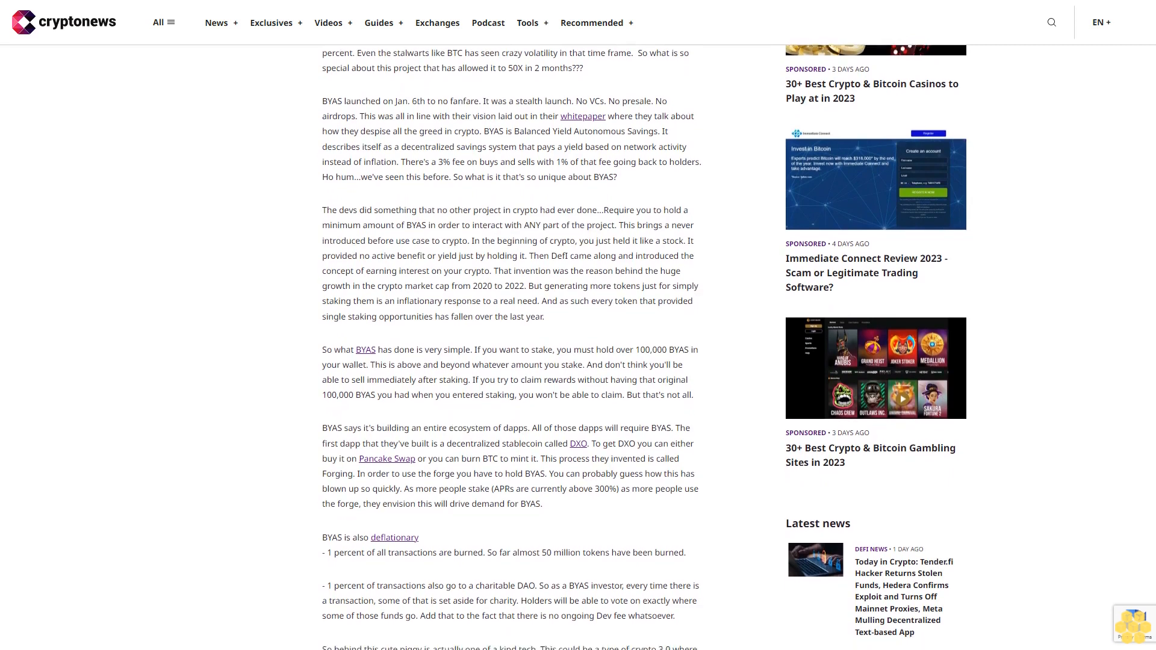
pyautogui.scroll(-3)
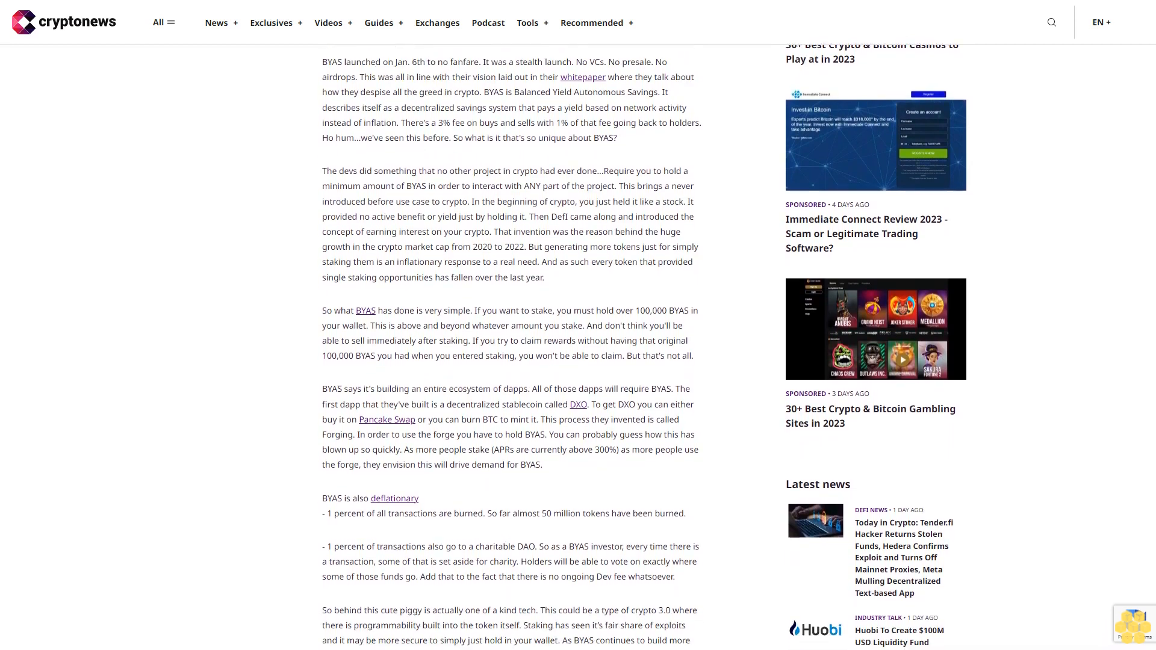
pyautogui.scroll(-3)
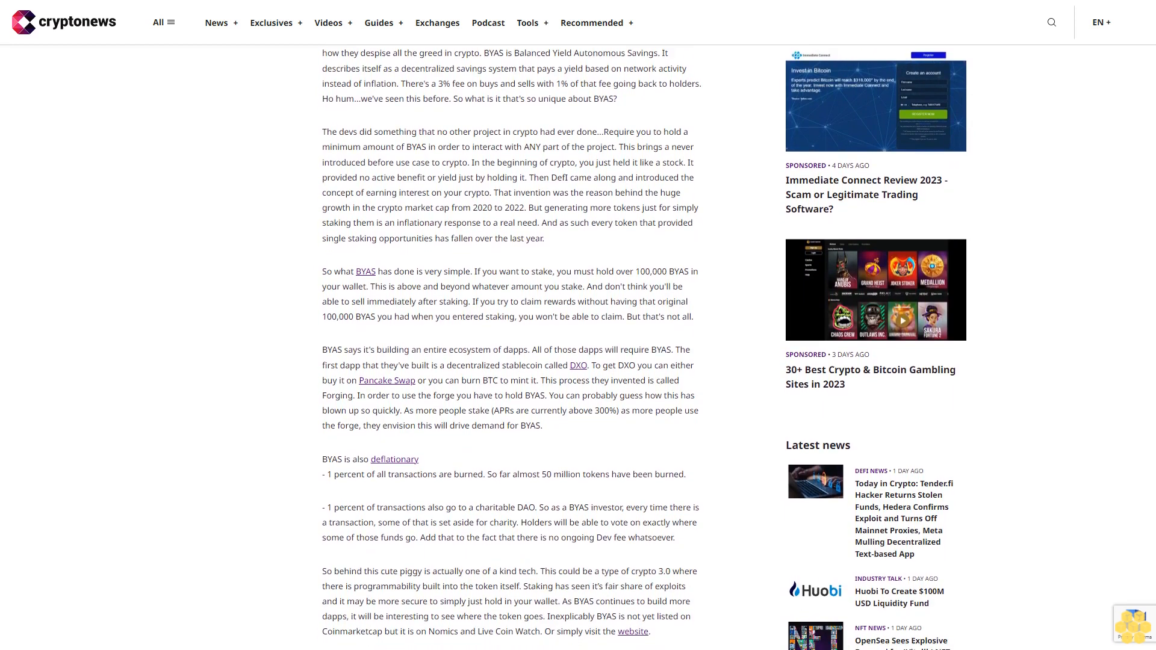
pyautogui.scroll(-3)
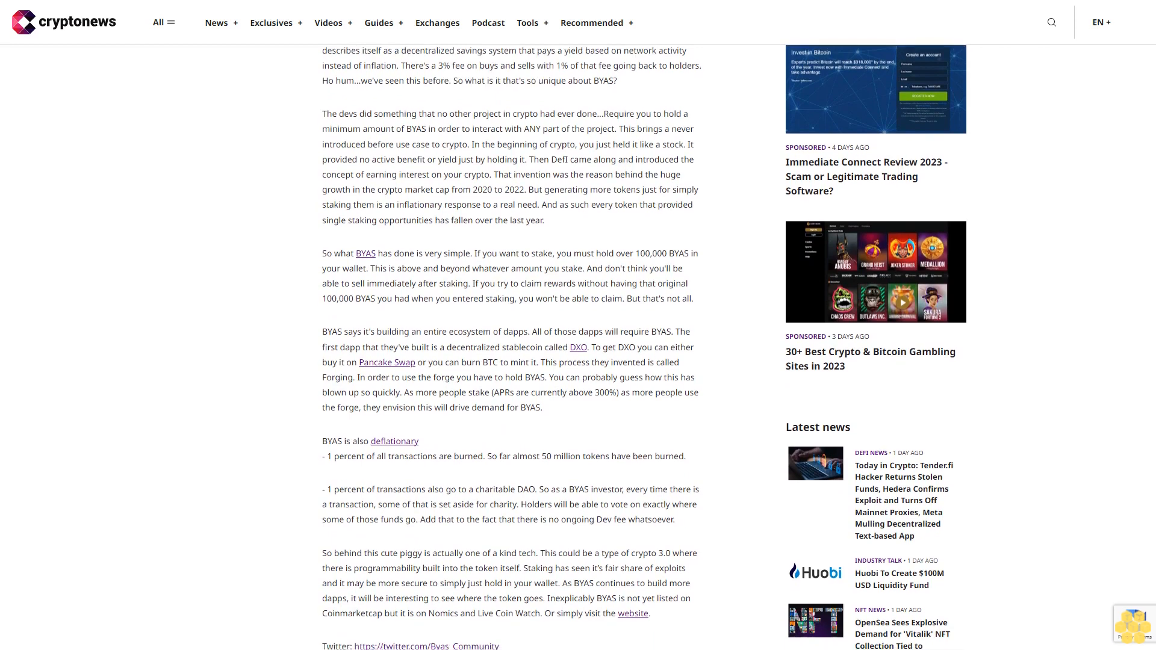
pyautogui.scroll(-3)
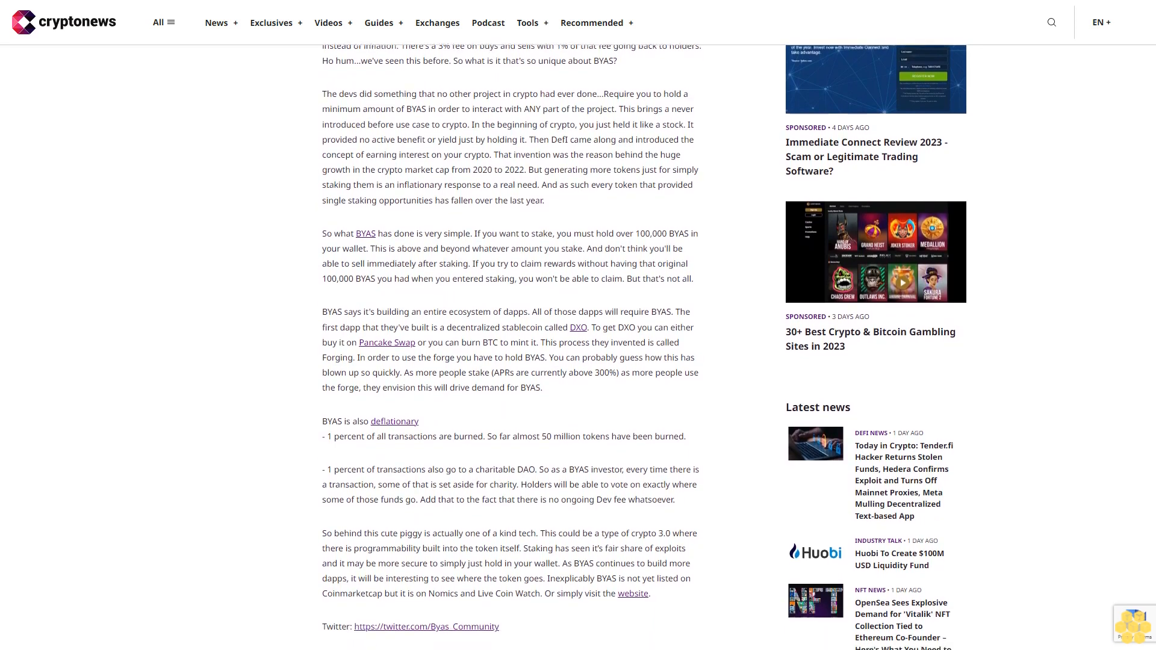
pyautogui.scroll(-3)
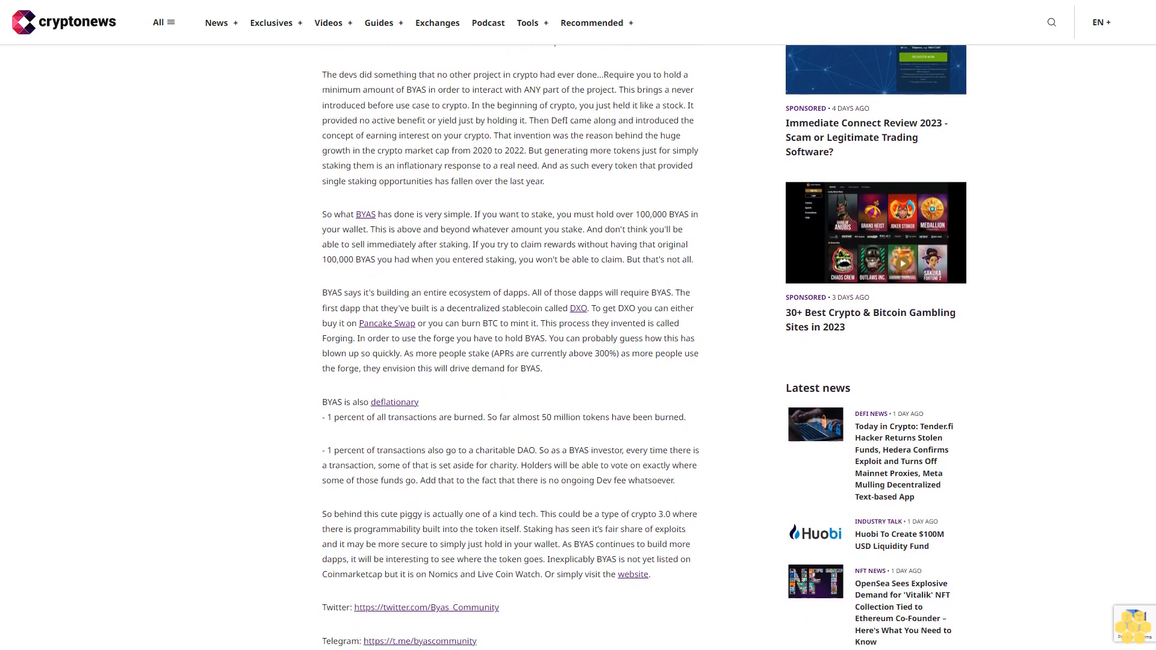
pyautogui.scroll(-3)
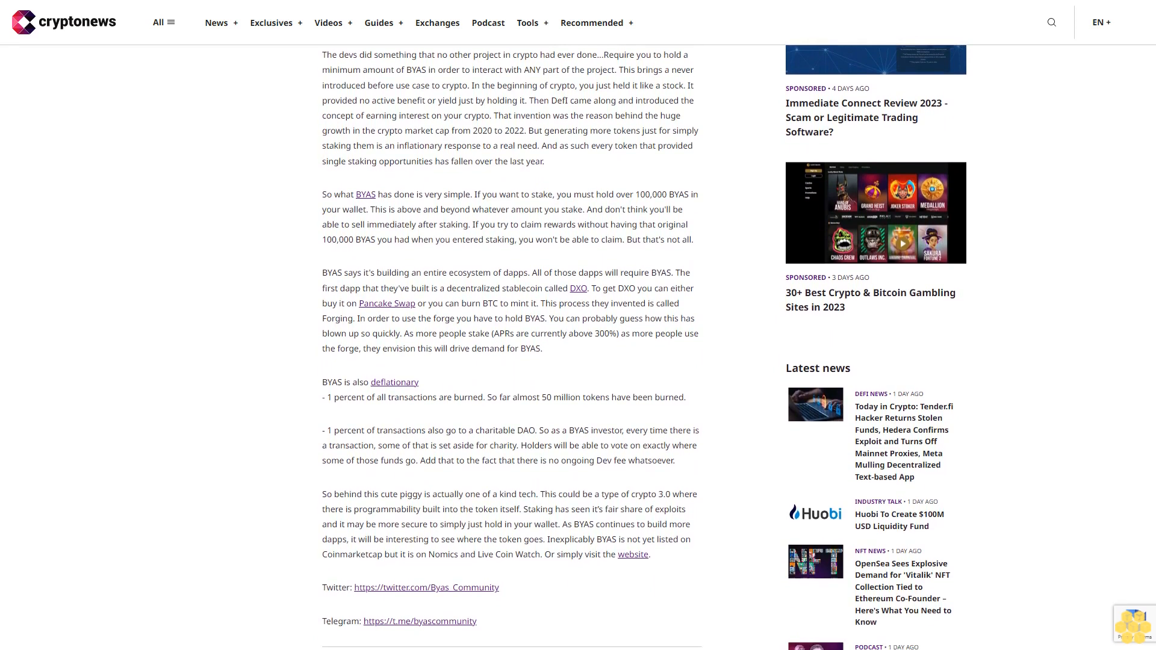